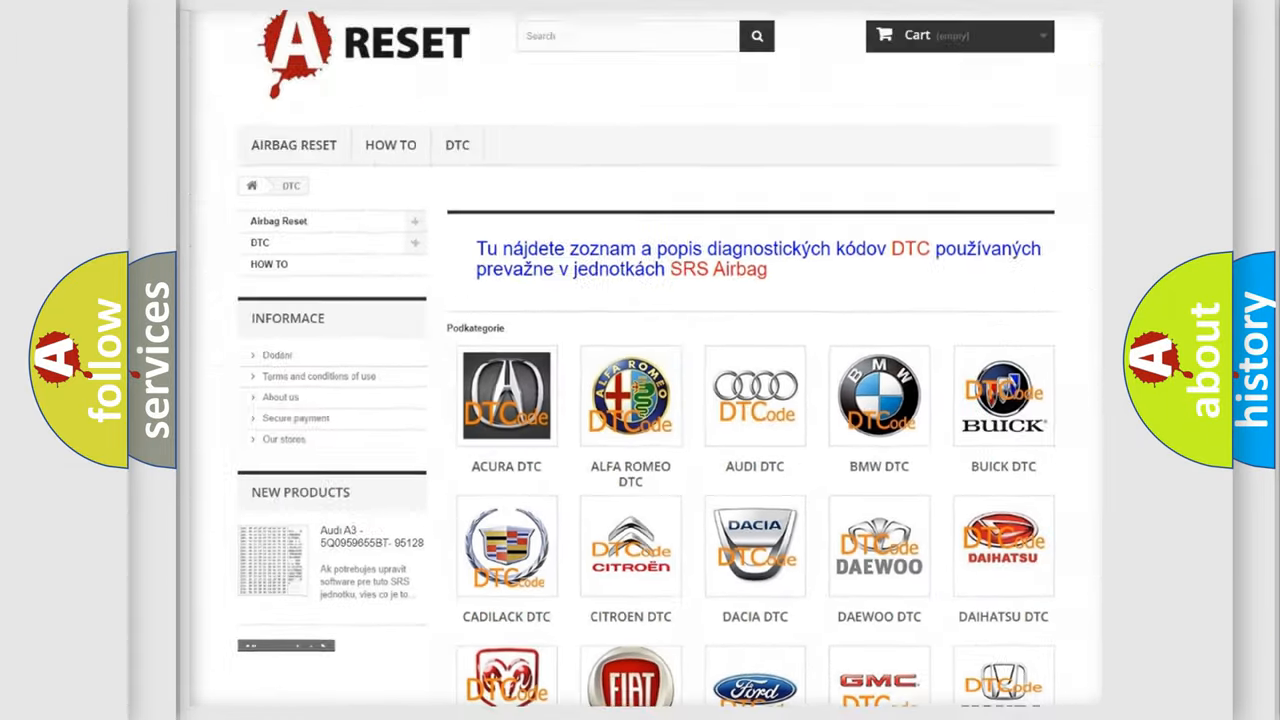
# Step: Scroll through the Alfa Romeo DTC code list to find code B0106-12
pyautogui.scroll(3)
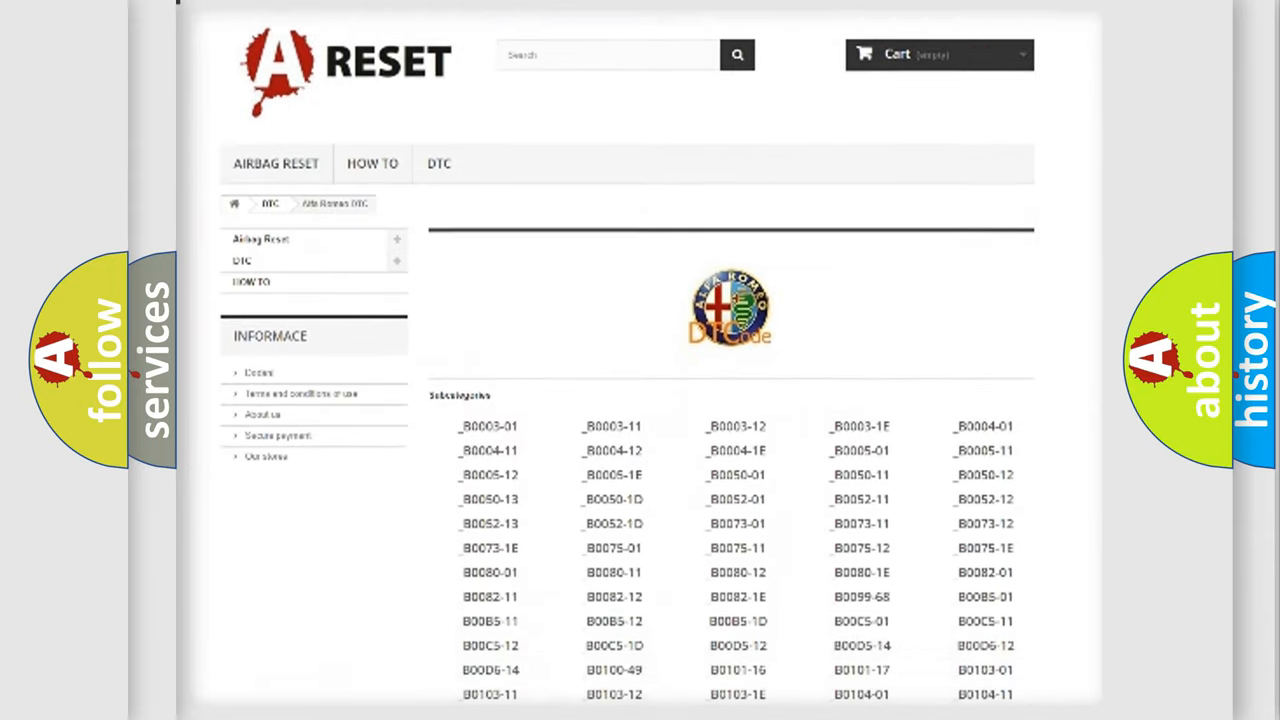
pyautogui.scroll(-3)
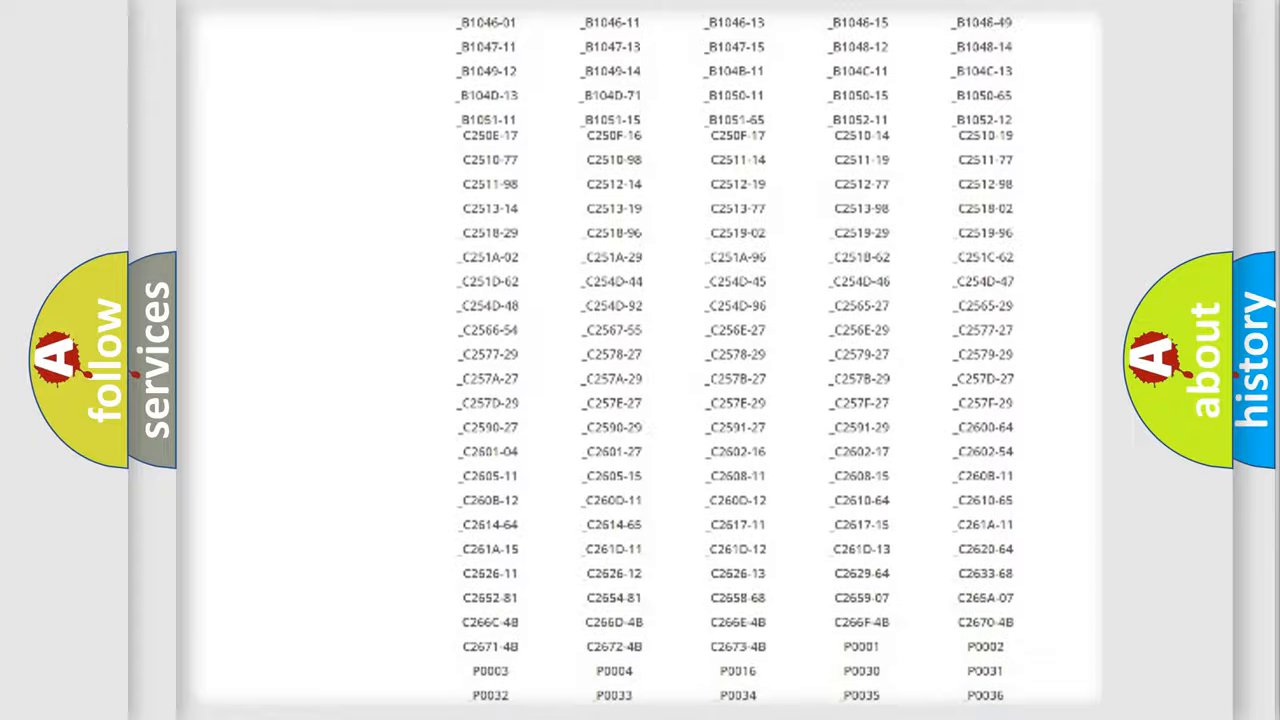
pyautogui.scroll(3)
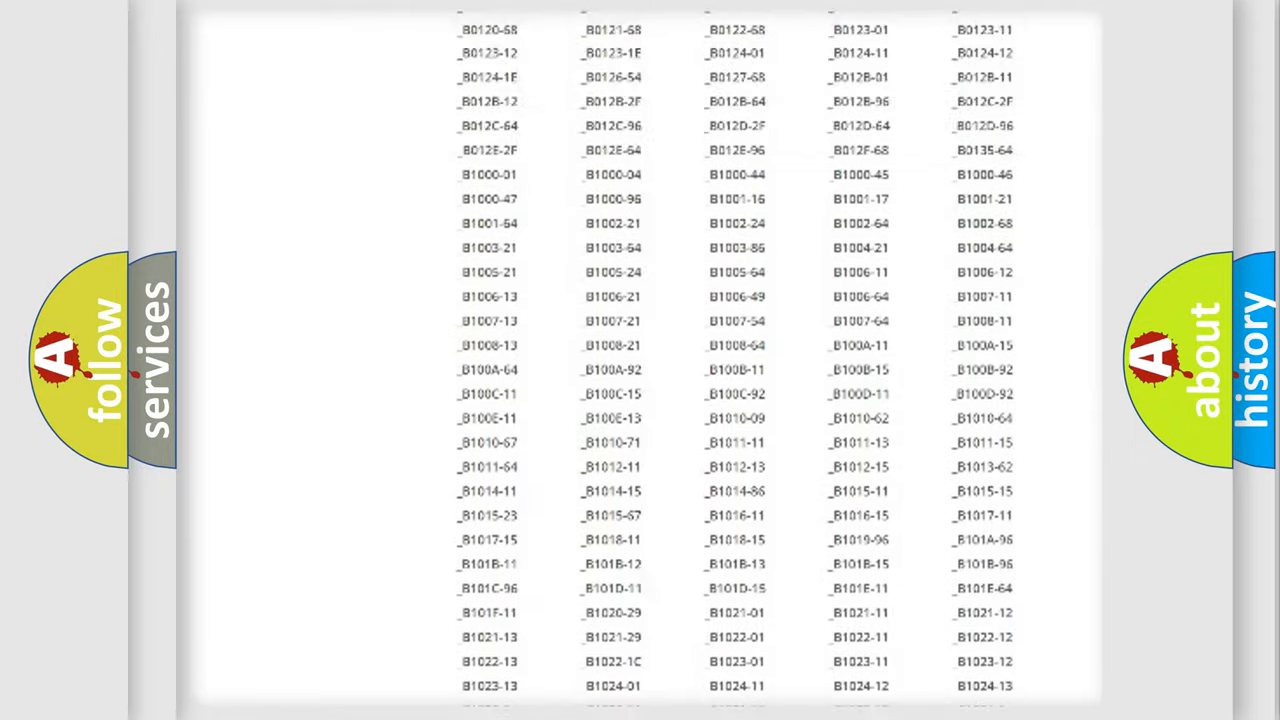
pyautogui.scroll(3)
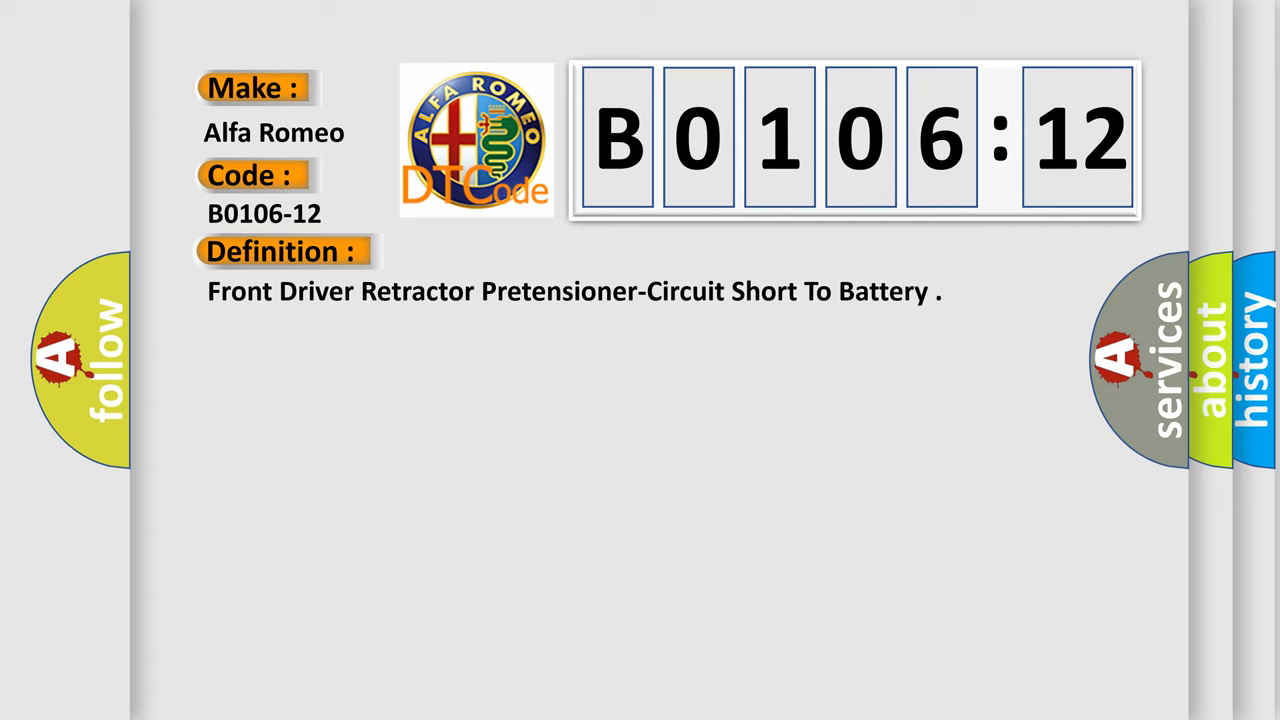
# Step: Expand the Description on the B0106-12 card to show the ORC squib-circuit explanation
pyautogui.click(520, 251)
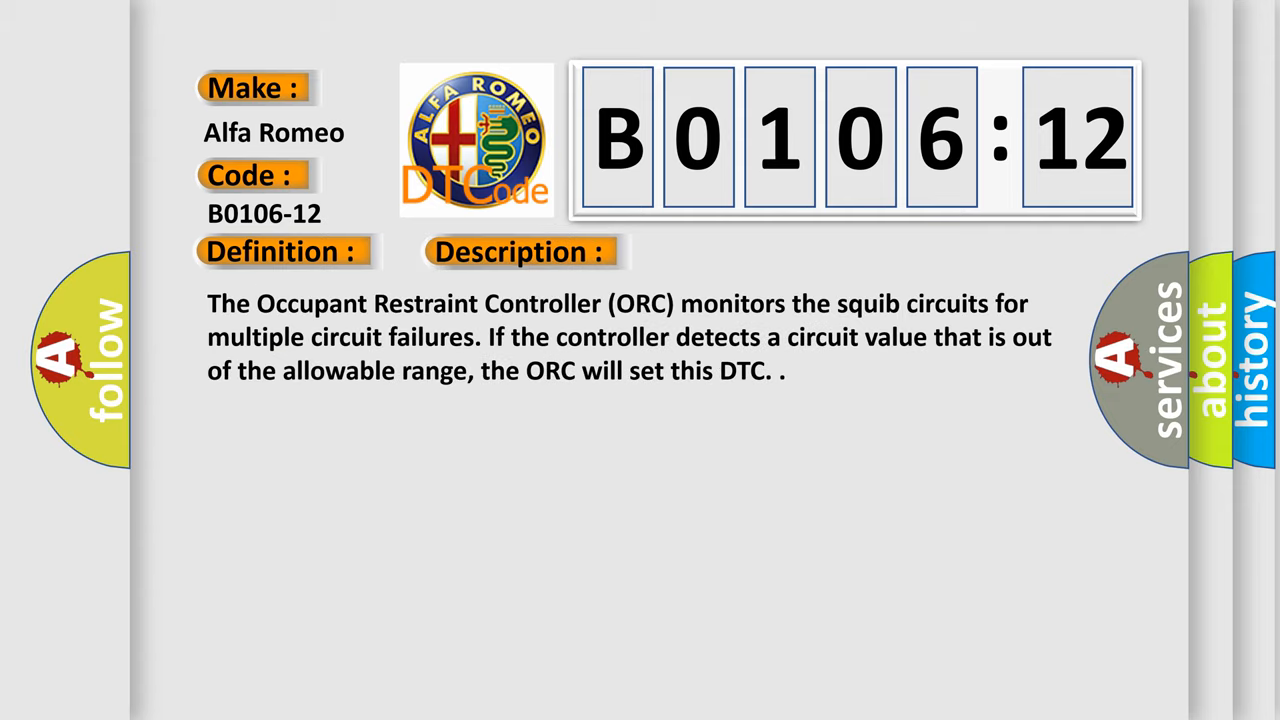